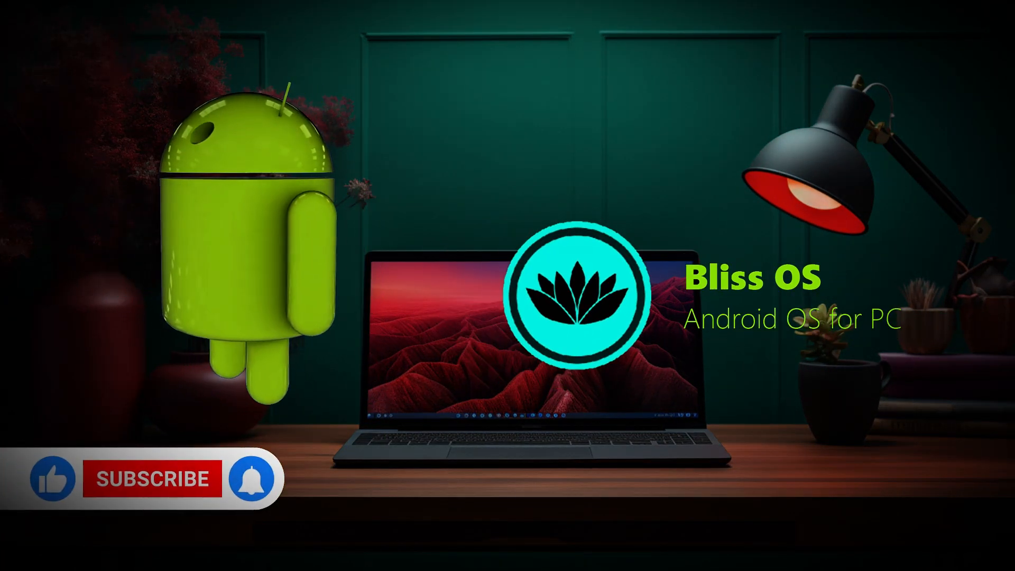
# Download the Bliss OS 16.9.x Zenith GApps build from SourceForge via the Downloads page.
pyautogui.click(152, 479)
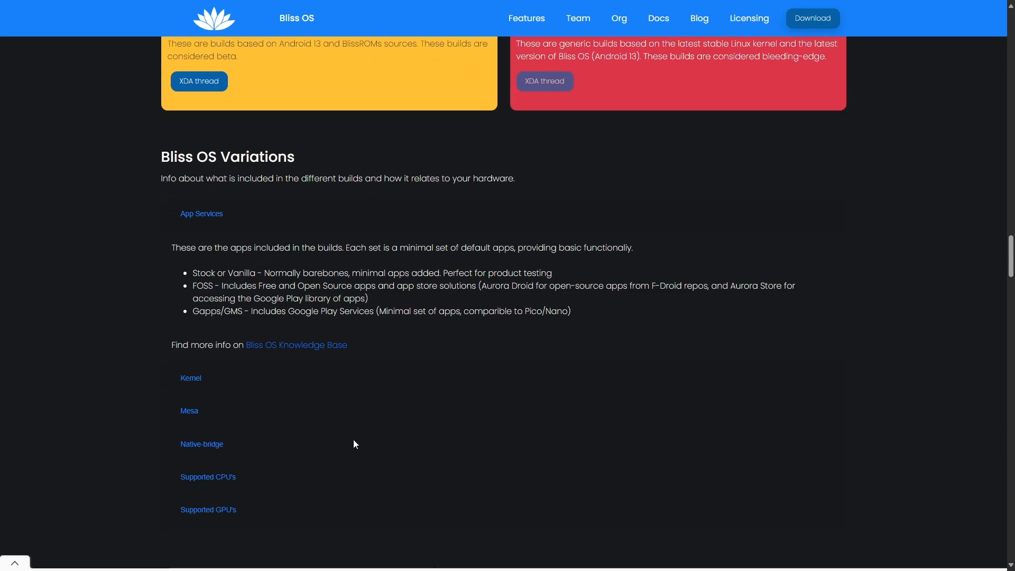
pyautogui.scroll(-3)
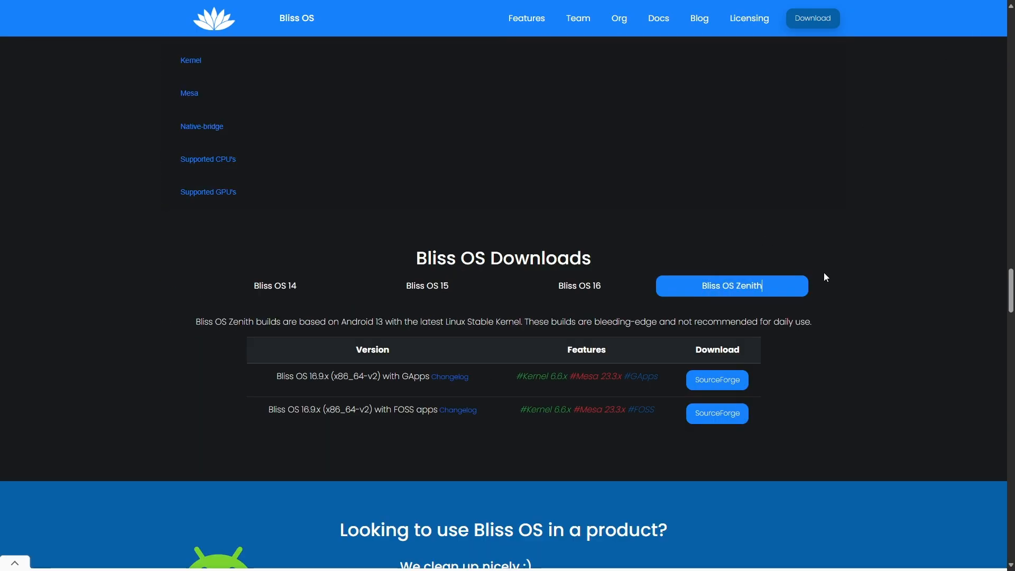
pyautogui.moveTo(716, 380)
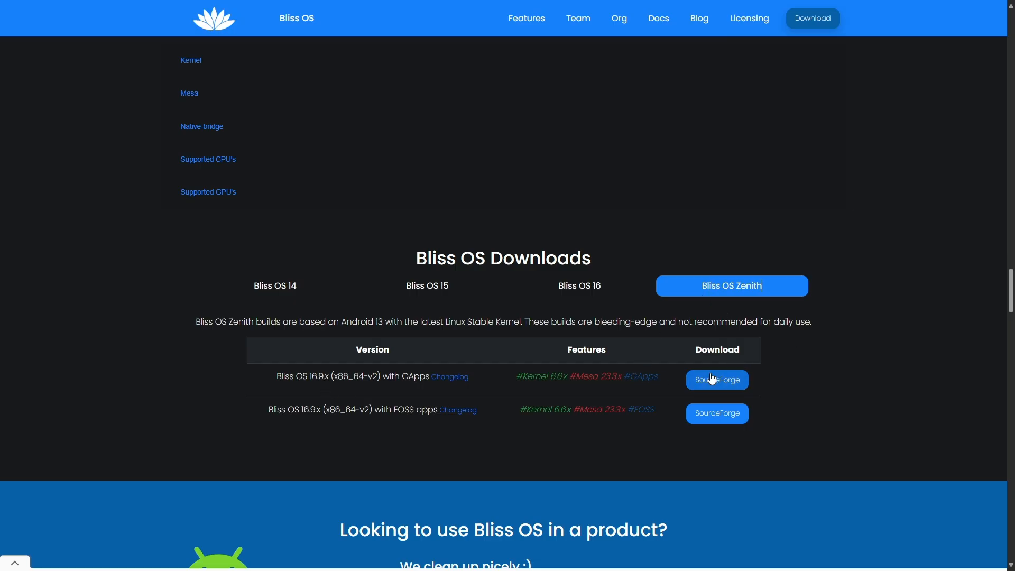
pyautogui.click(717, 380)
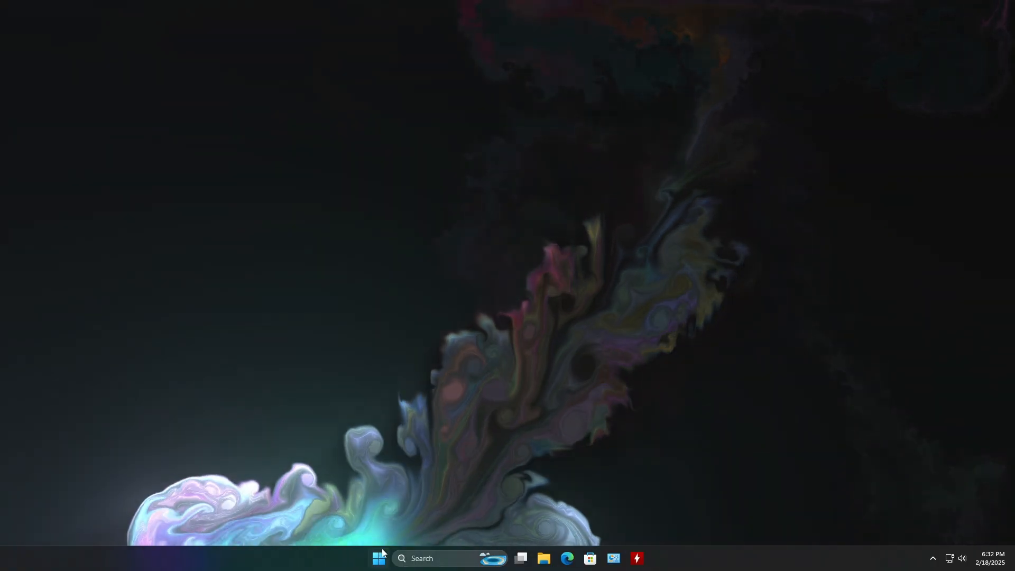
# Write the Bliss Zenith GApps ISO to the USB in Rufus with GPT scheme, confirming DD Image mode.
pyautogui.write('rufus-4.6.exe')
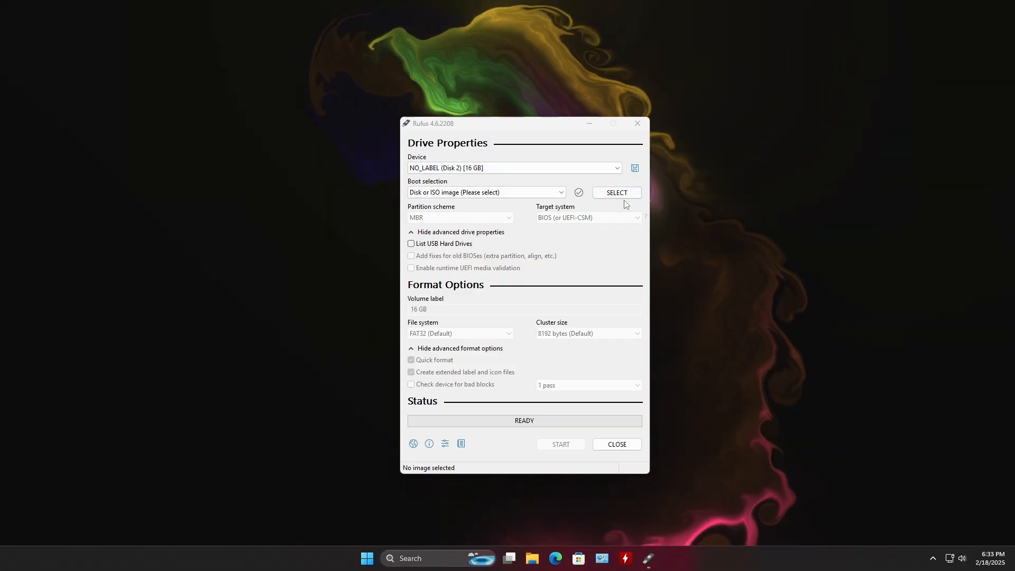
pyautogui.click(615, 192)
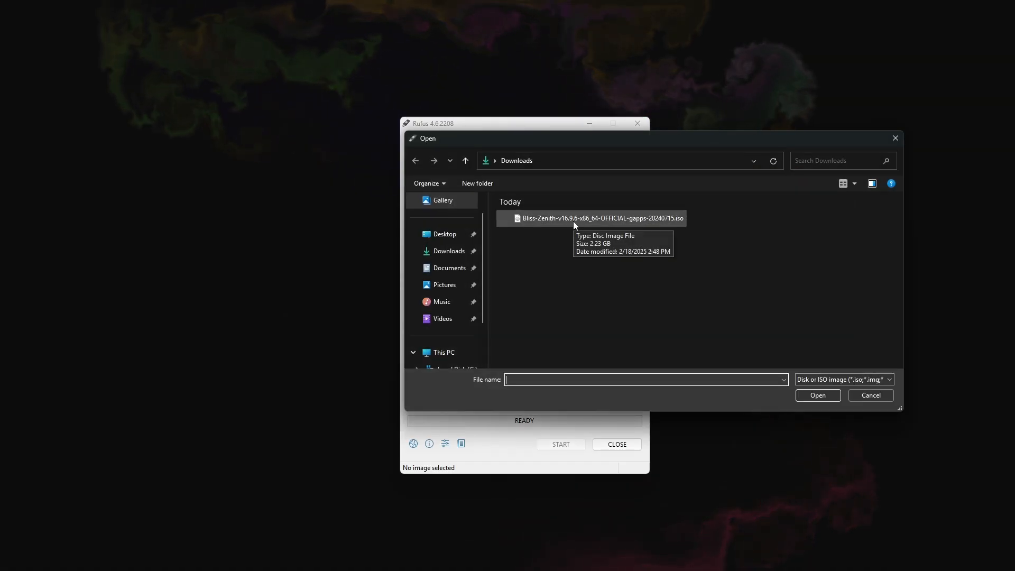
pyautogui.click(460, 240)
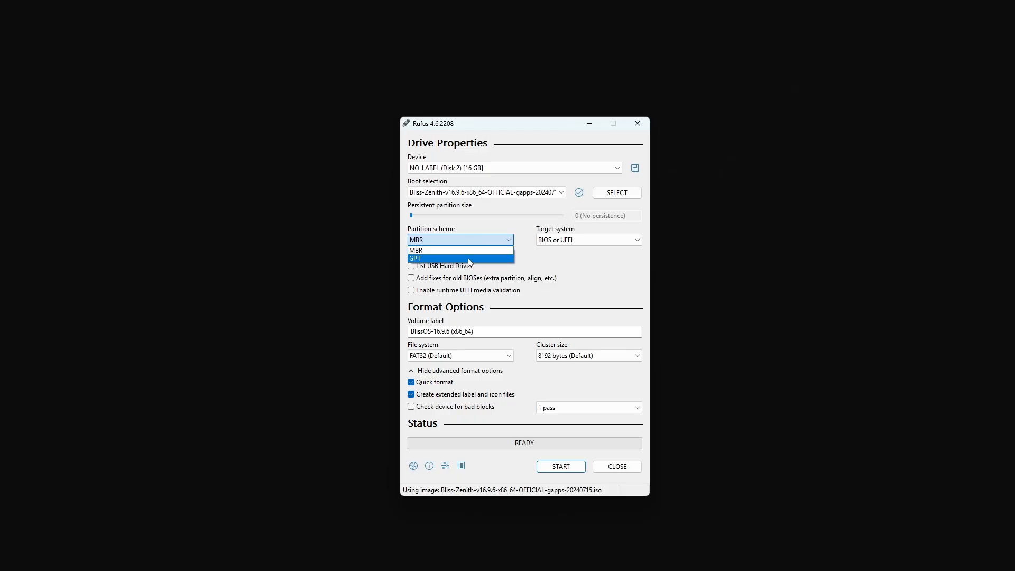
pyautogui.click(415, 258)
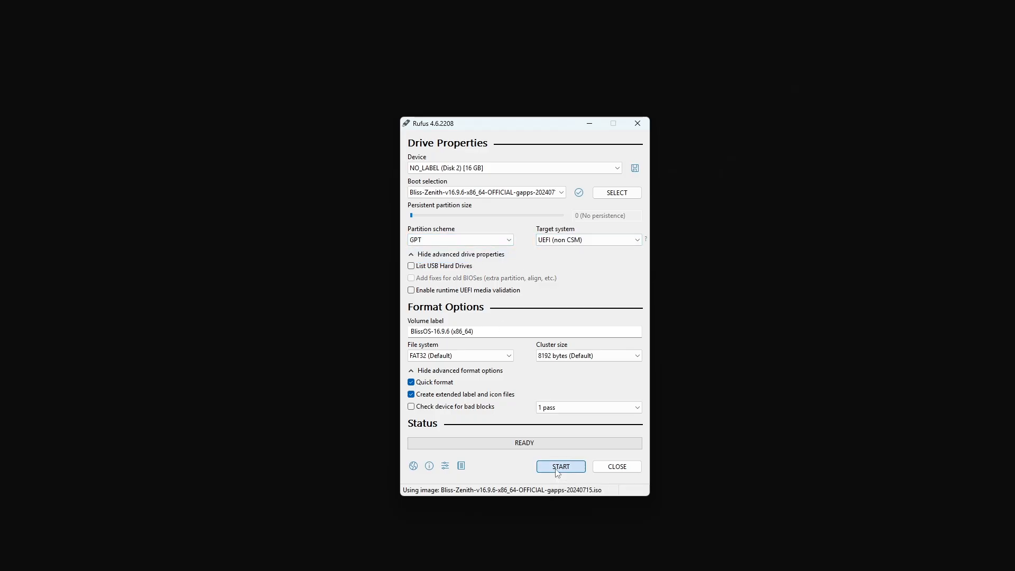
pyautogui.click(561, 467)
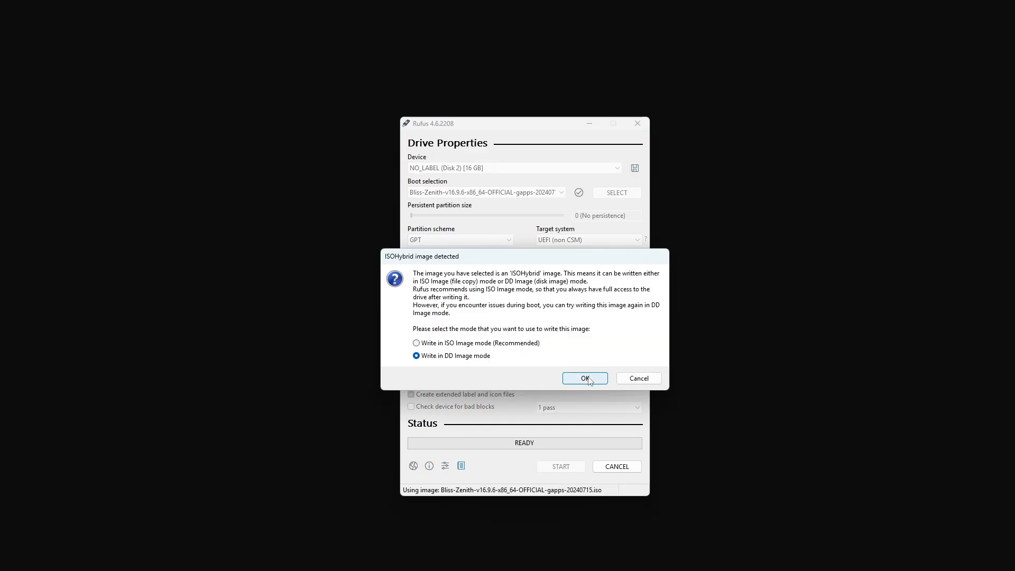
pyautogui.click(584, 379)
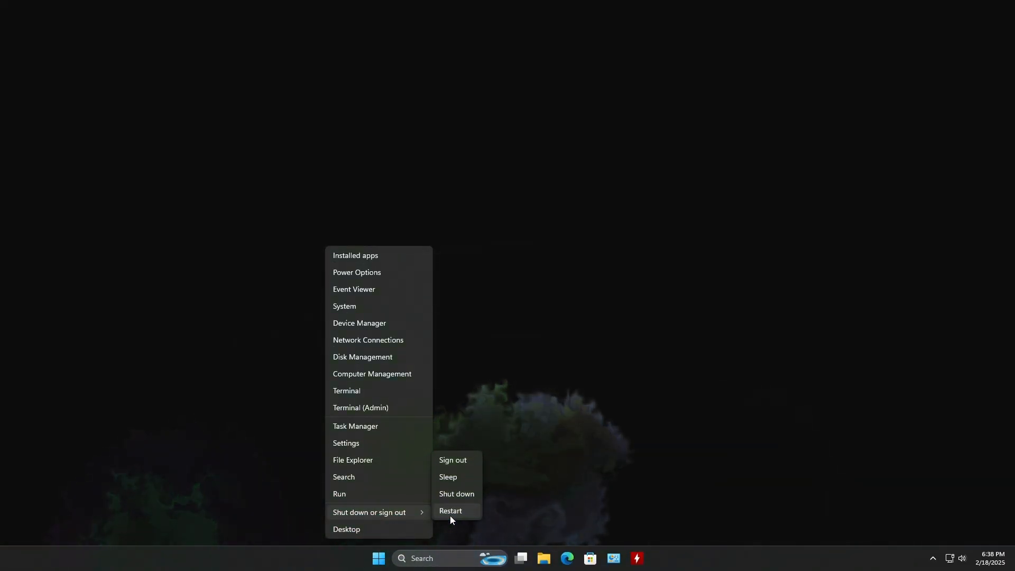
# Restart into the USB's GRUB menu and boot the BlissOS-16.9.6 Installation entry.
pyautogui.click(451, 511)
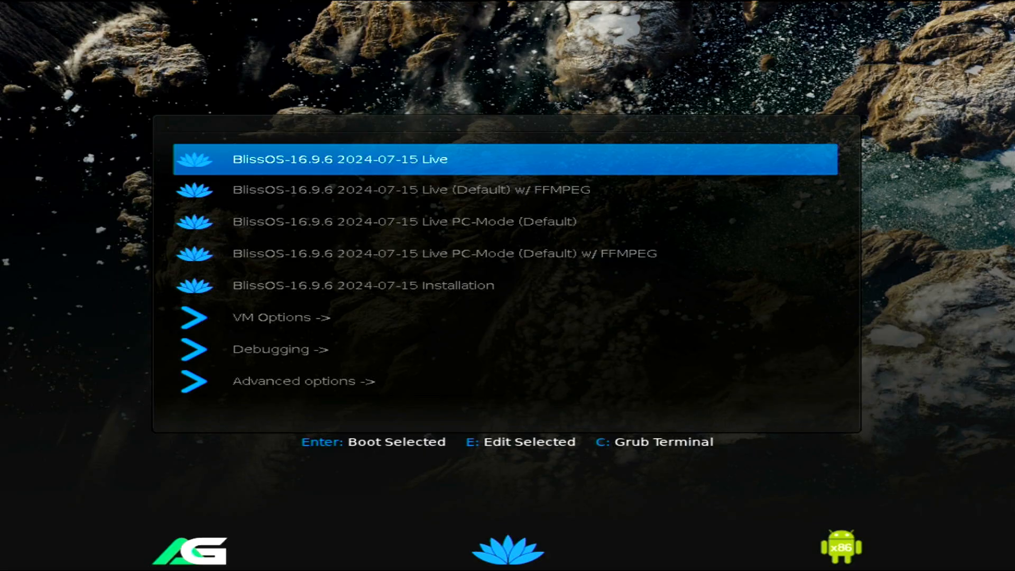
pyautogui.press('Down')
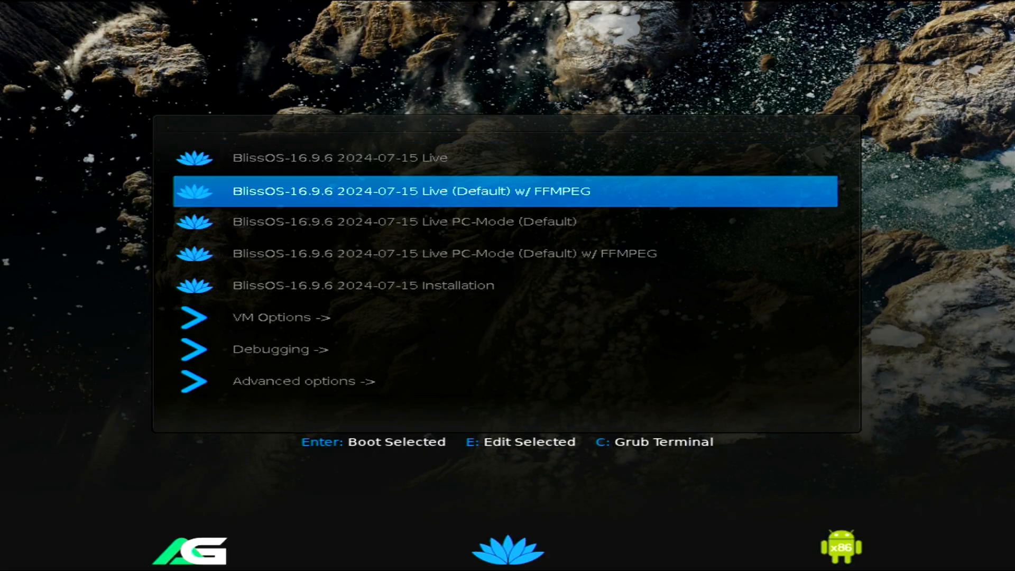
pyautogui.press('Down')
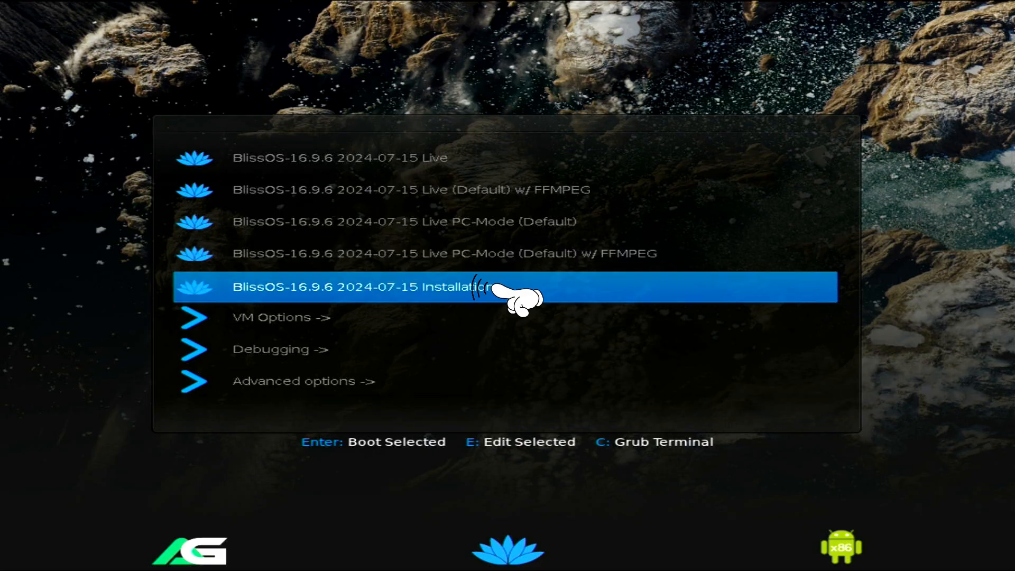
pyautogui.press('Up')
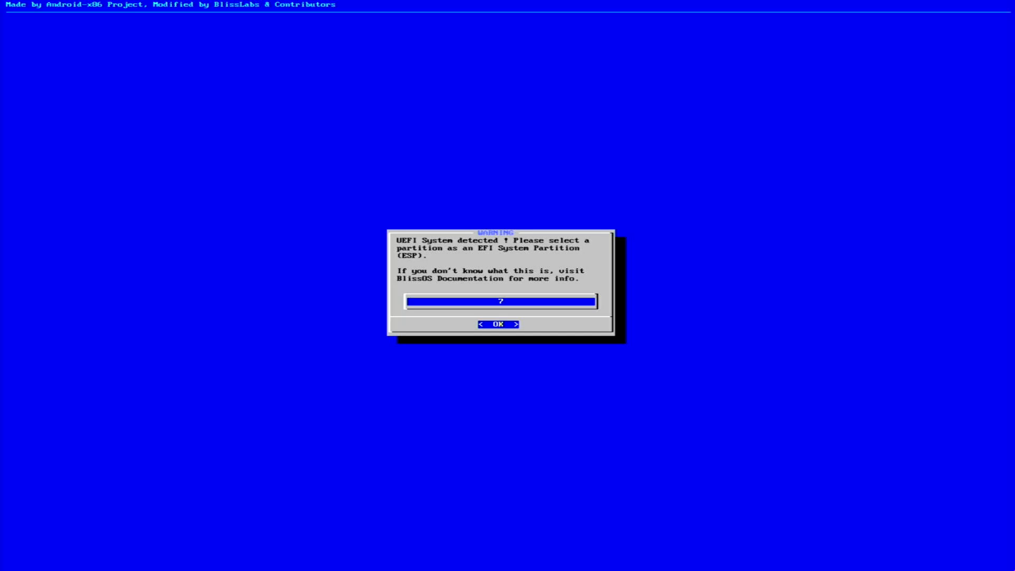
# Acknowledge the EFI warning and choose Create/Modify partitions on sda Samsung SSD 840.
pyautogui.click(498, 325)
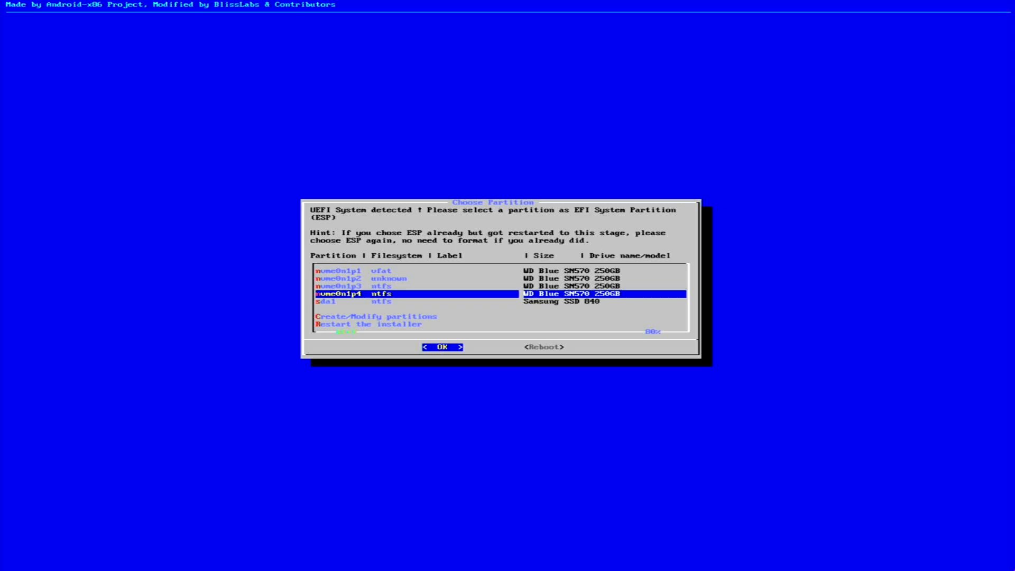
pyautogui.press('Down')
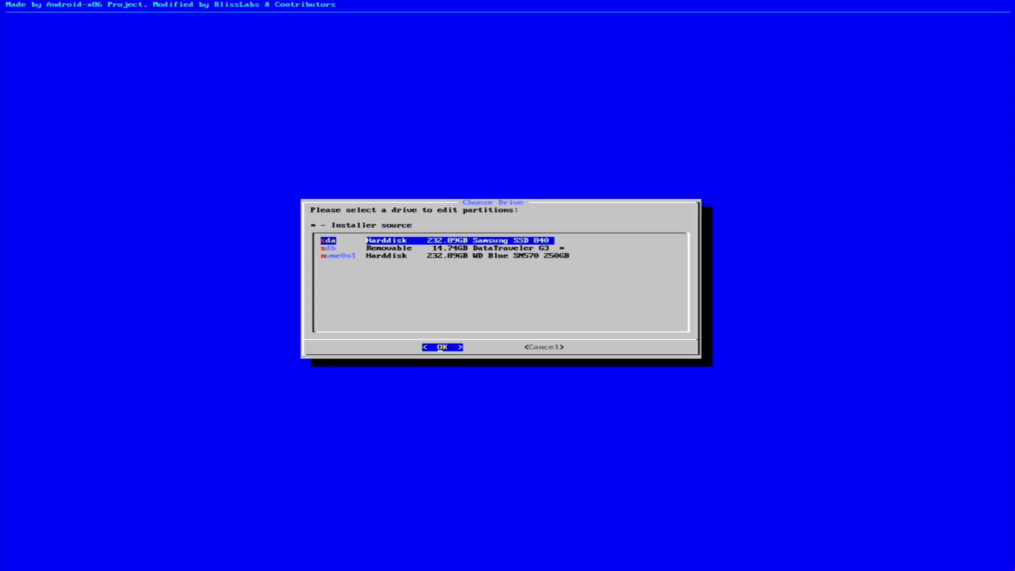
pyautogui.click(442, 347)
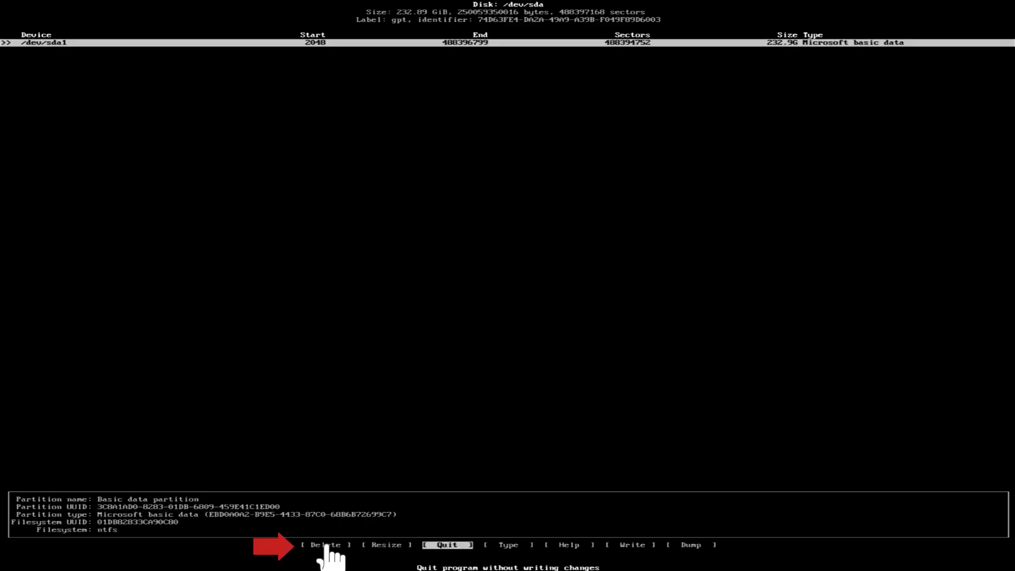
# Delete /dev/sda1 and create a new 512M partition at the start of the disk.
pyautogui.press('Left')
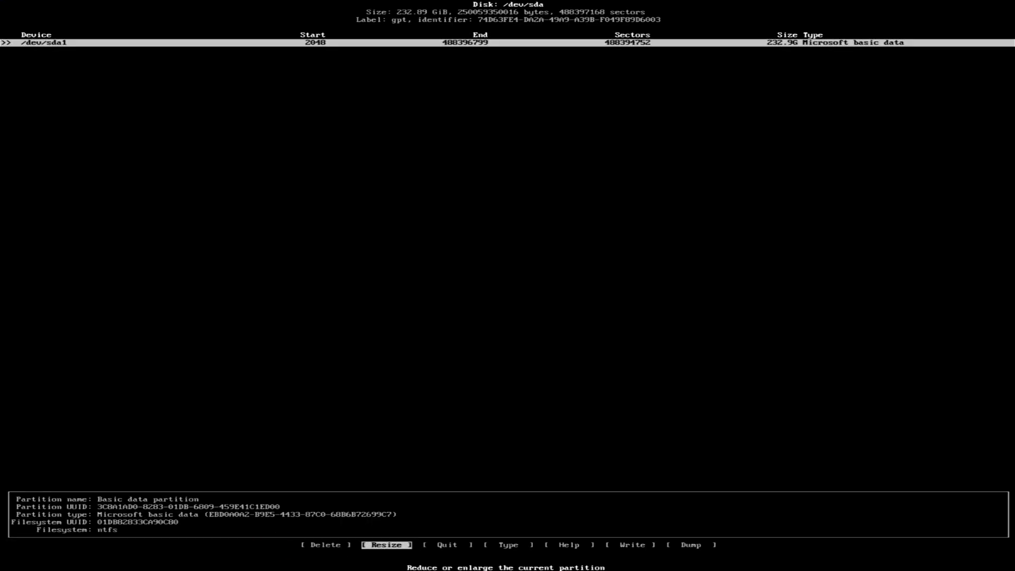
pyautogui.click(324, 544)
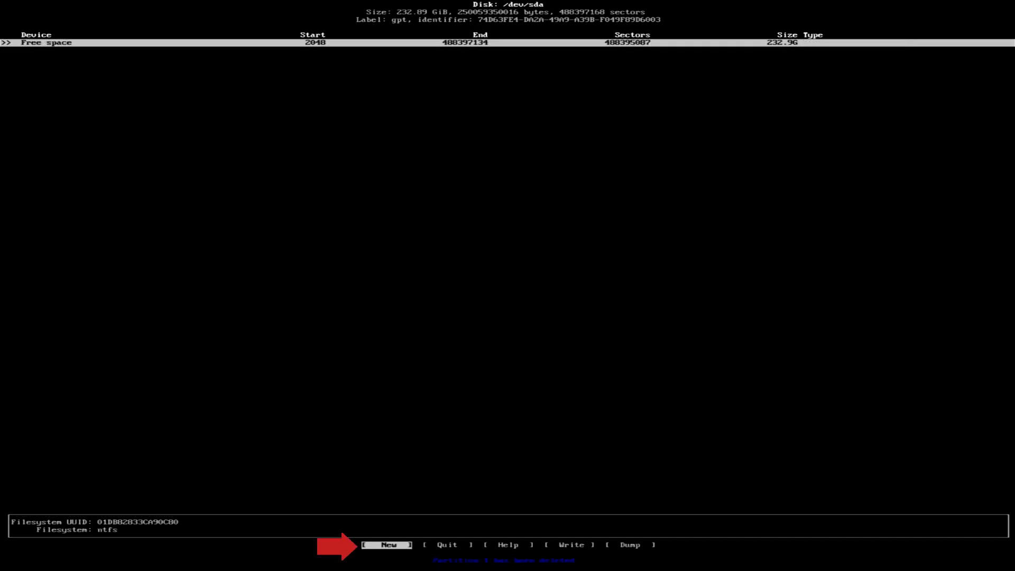
pyautogui.click(389, 545)
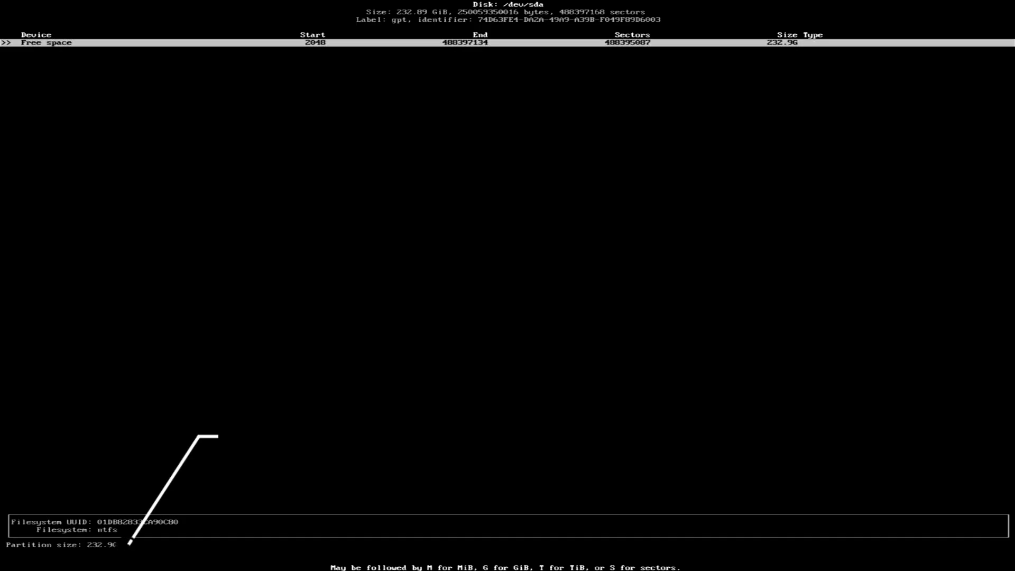
pyautogui.write('512M')
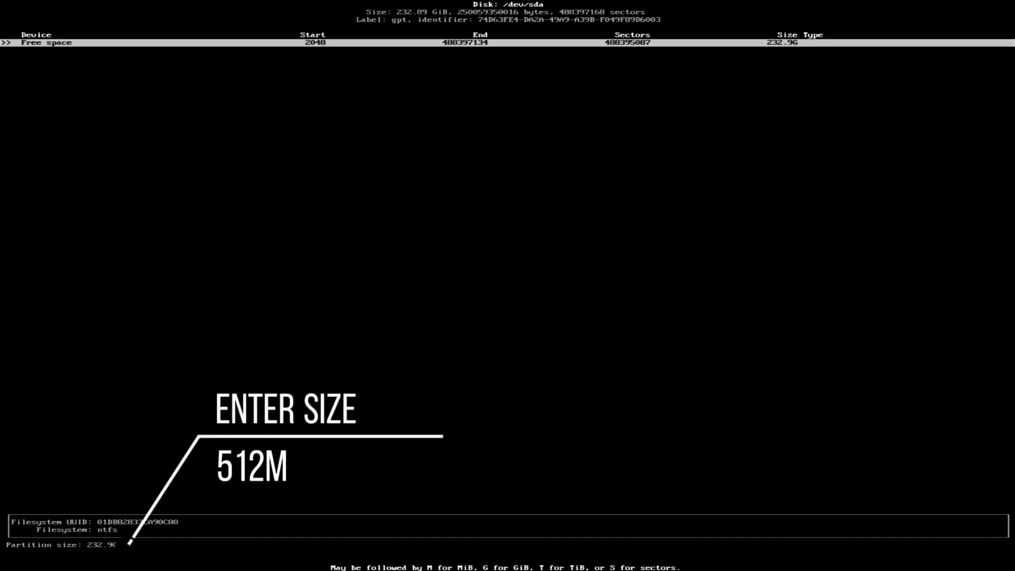
pyautogui.write('5')
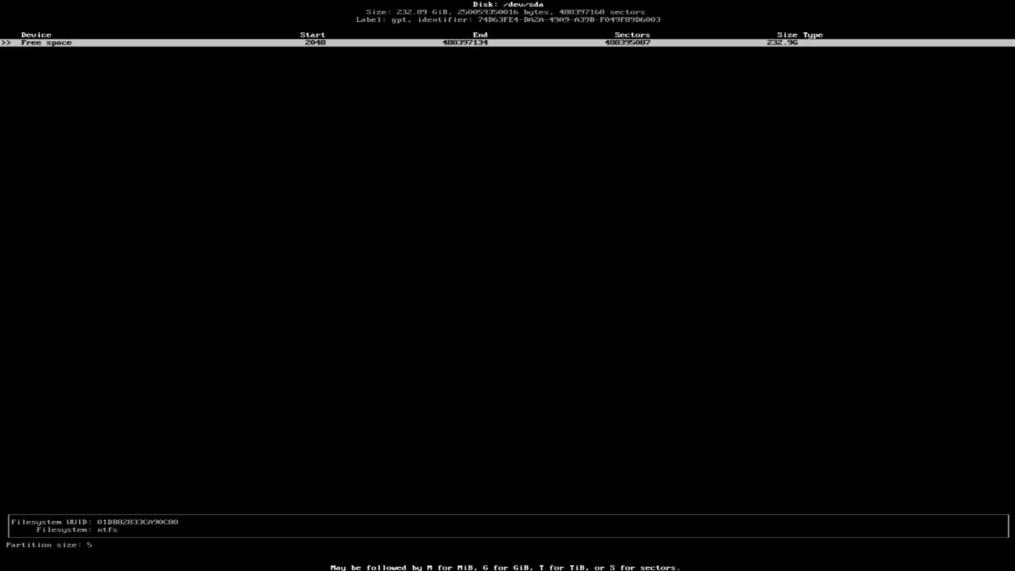
pyautogui.write('12')
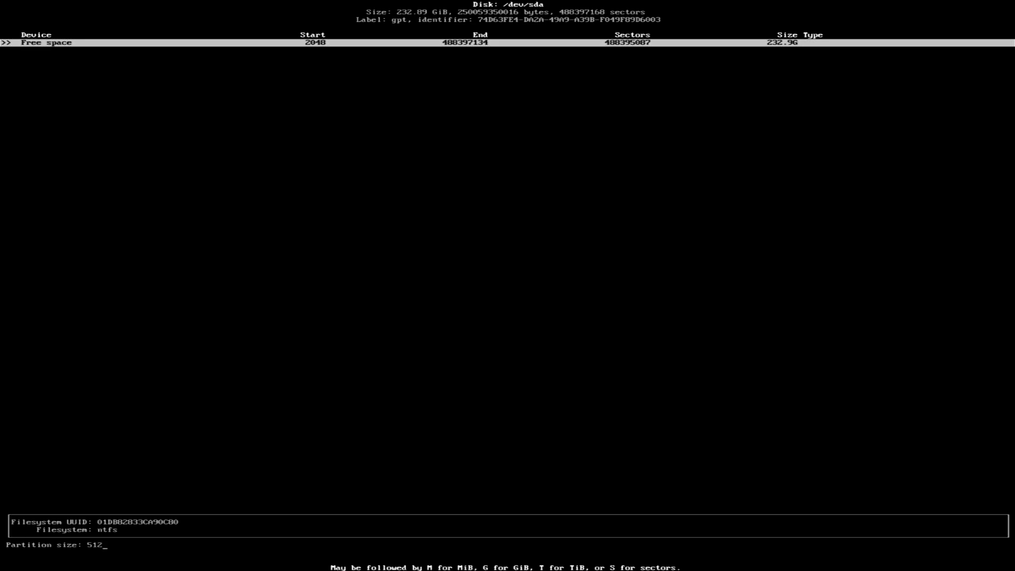
pyautogui.write('M')
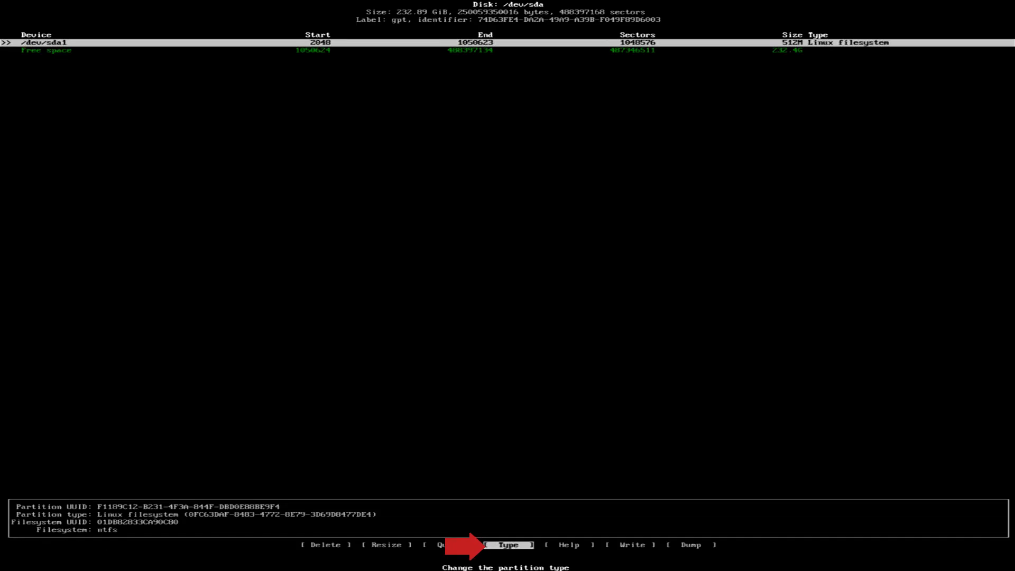
# Set the 512M partition to EFI System, add a 232.4G Linux partition, write the table with 'yes' and quit.
pyautogui.click(508, 544)
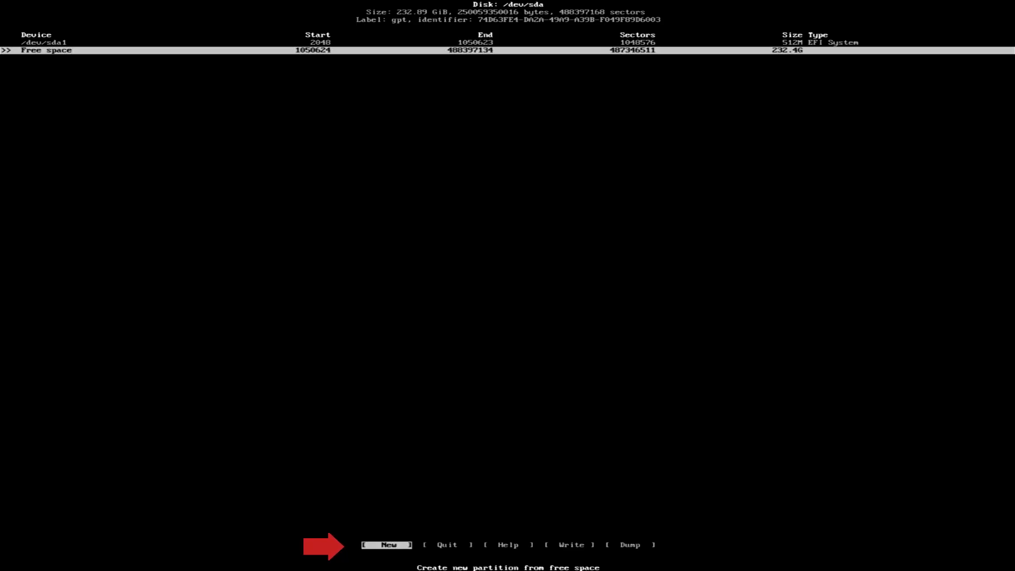
pyautogui.click(387, 545)
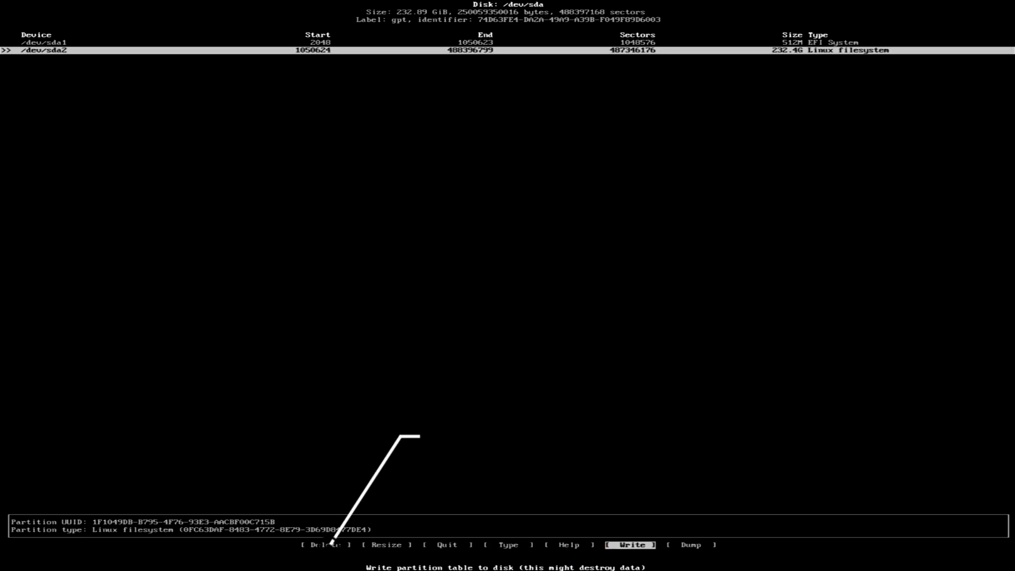
pyautogui.click(630, 544)
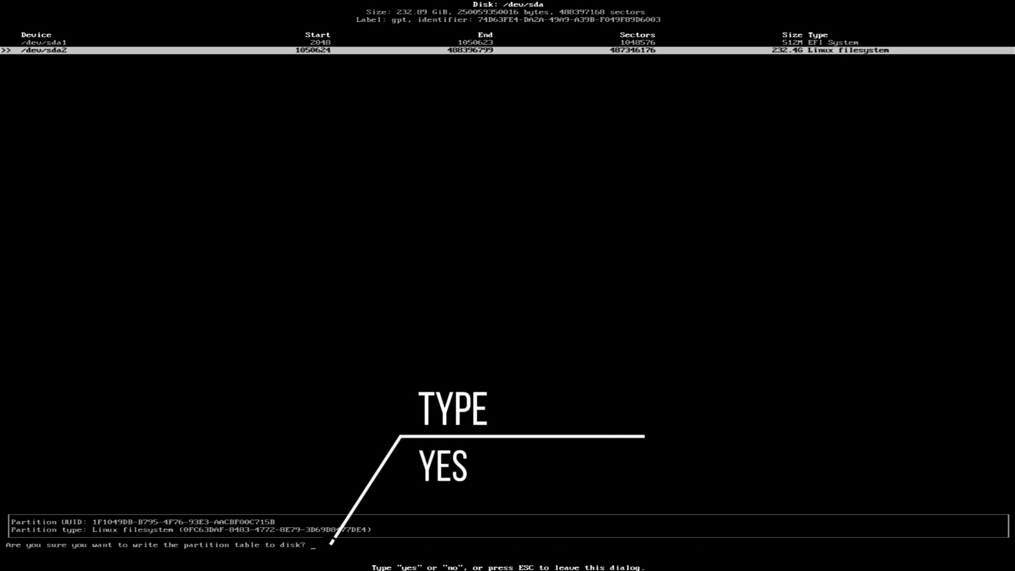
pyautogui.write('yes')
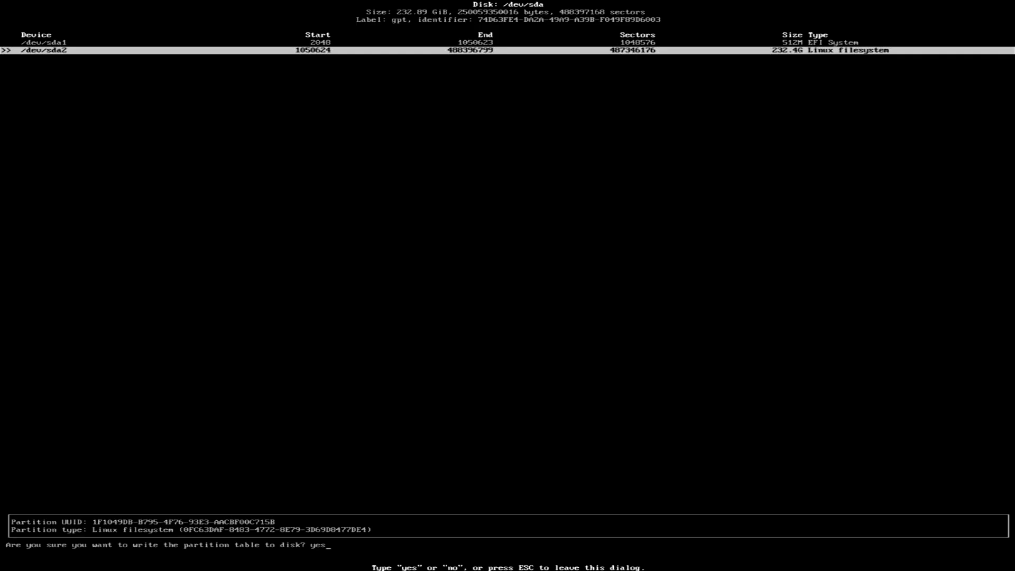
pyautogui.press('Return')
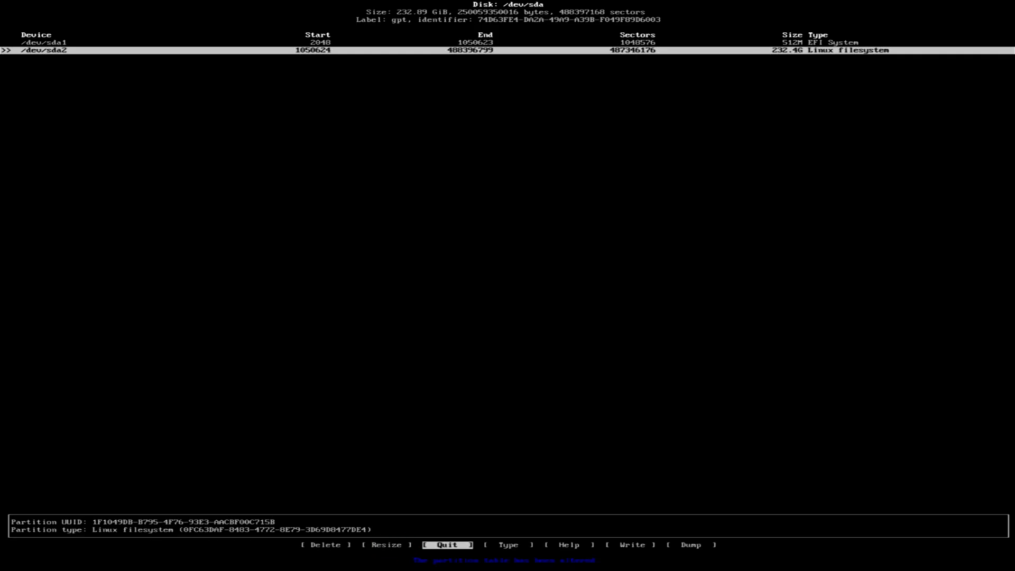
pyautogui.click(446, 544)
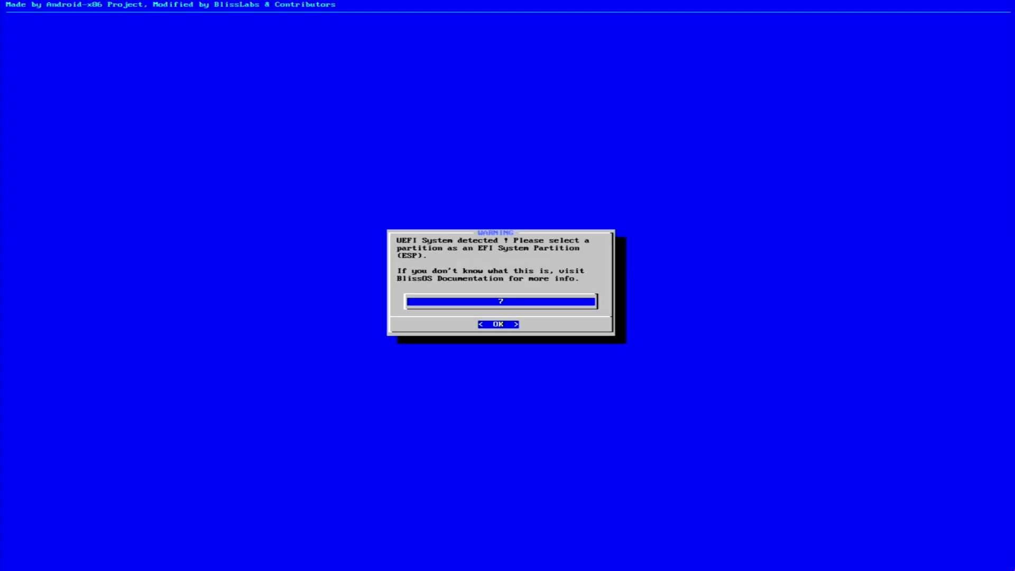
# Choose sda1 as the EFI System Partition, format it fat32 named ESP and confirm Yes.
pyautogui.click(498, 323)
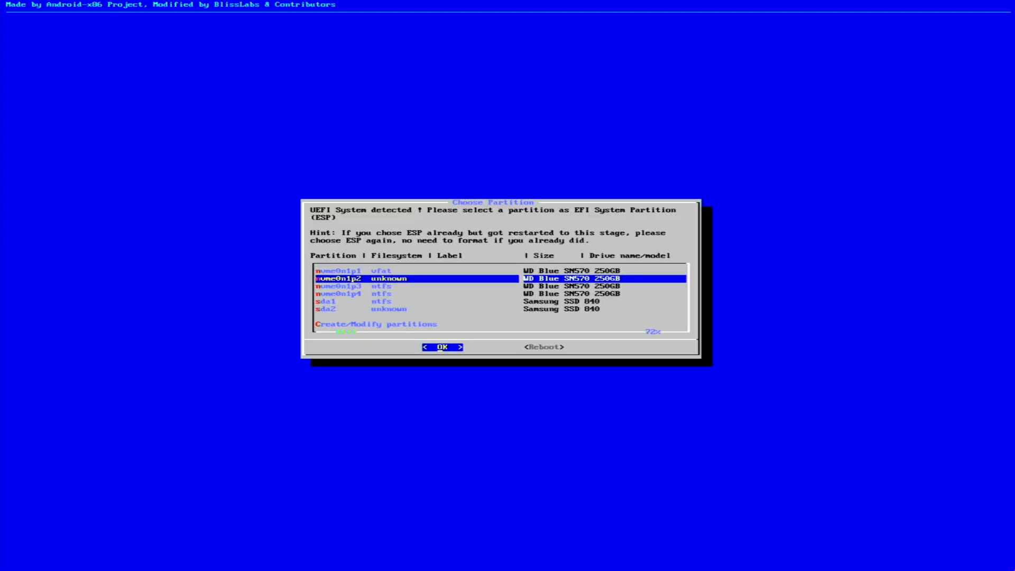
pyautogui.press('Down')
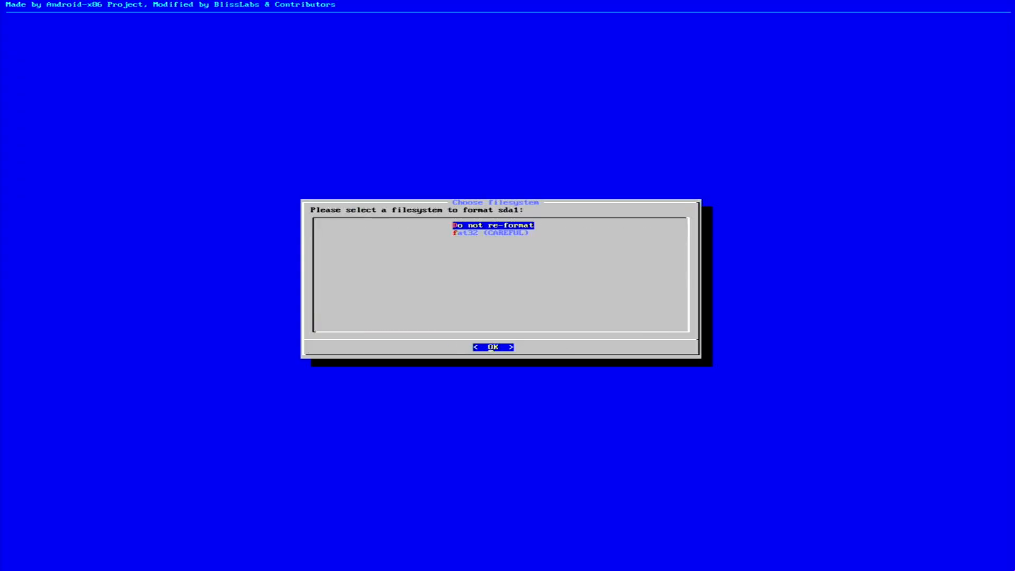
pyautogui.press('Down')
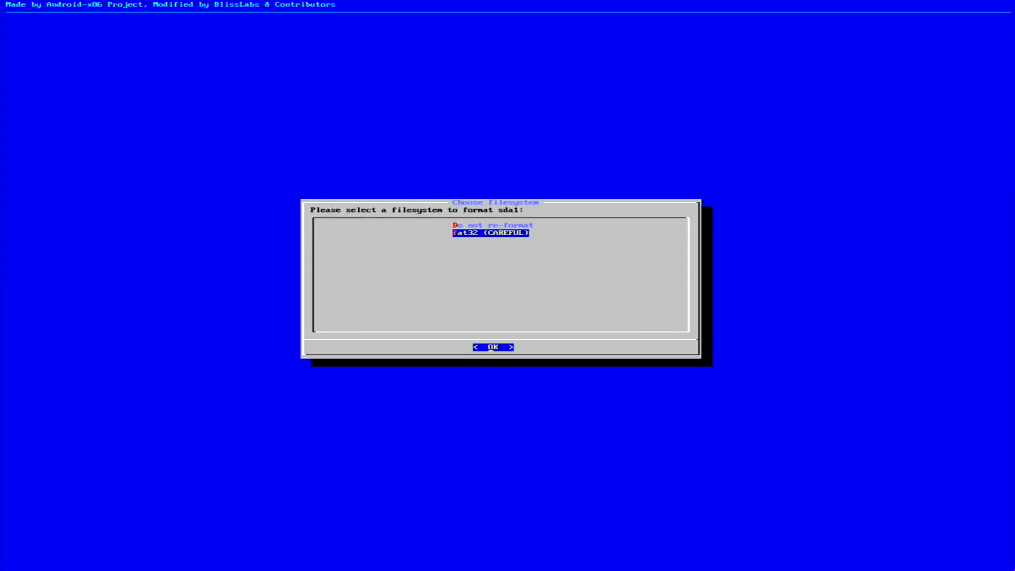
pyautogui.click(493, 347)
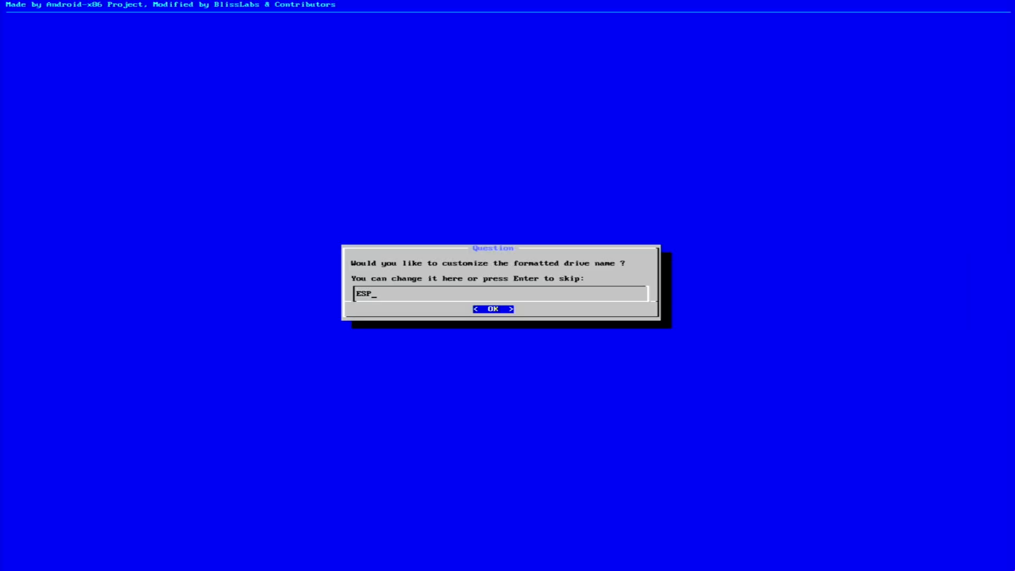
pyautogui.click(492, 309)
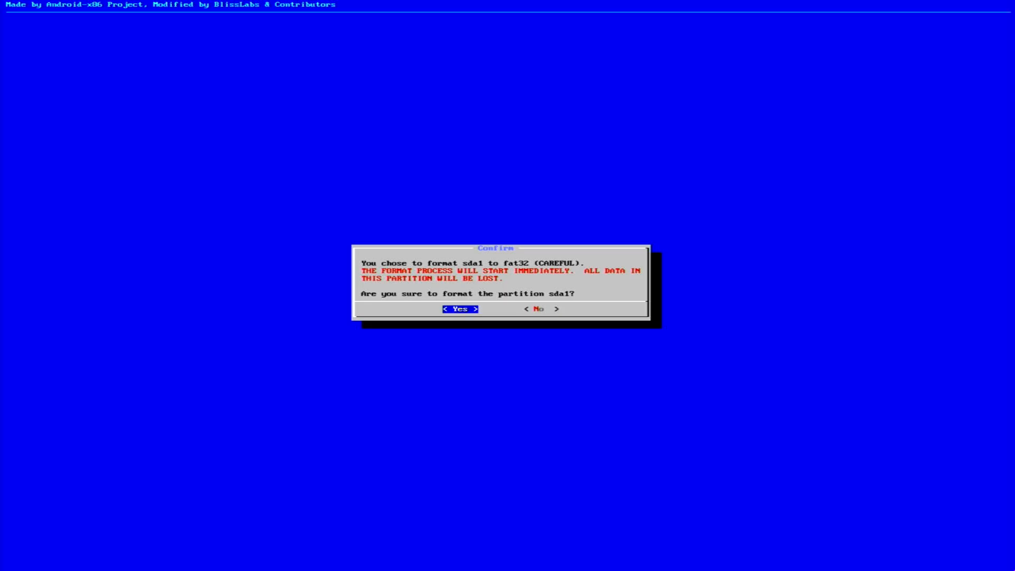
pyautogui.click(460, 307)
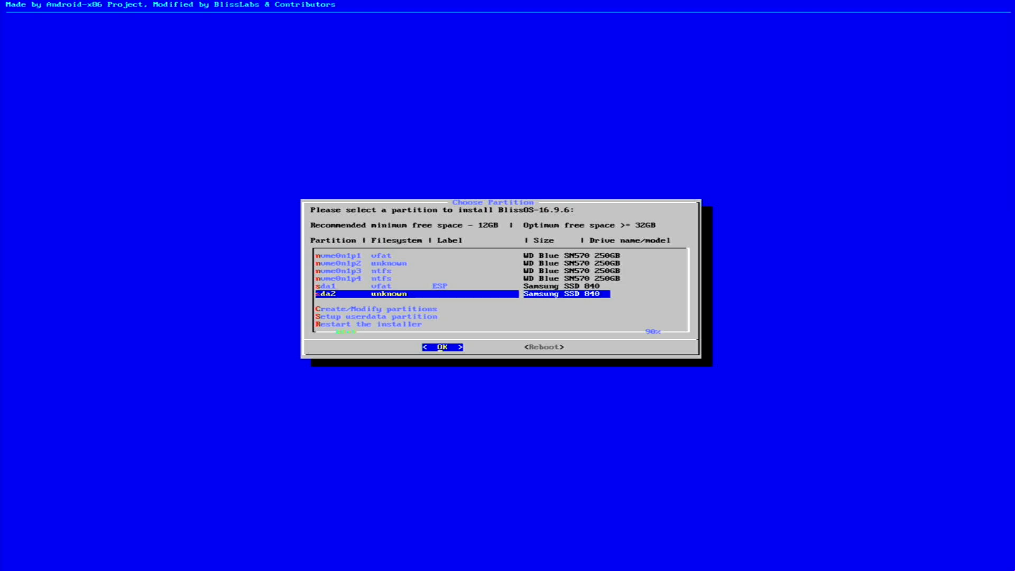
# Select sda2 as the install target and confirm formatting it as ext4.
pyautogui.click(442, 347)
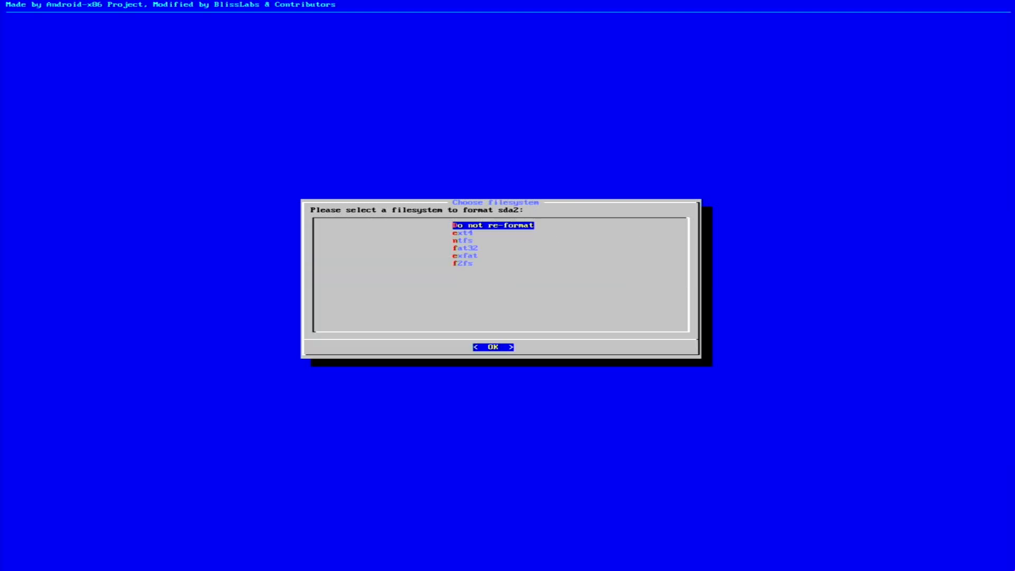
pyautogui.press('Down')
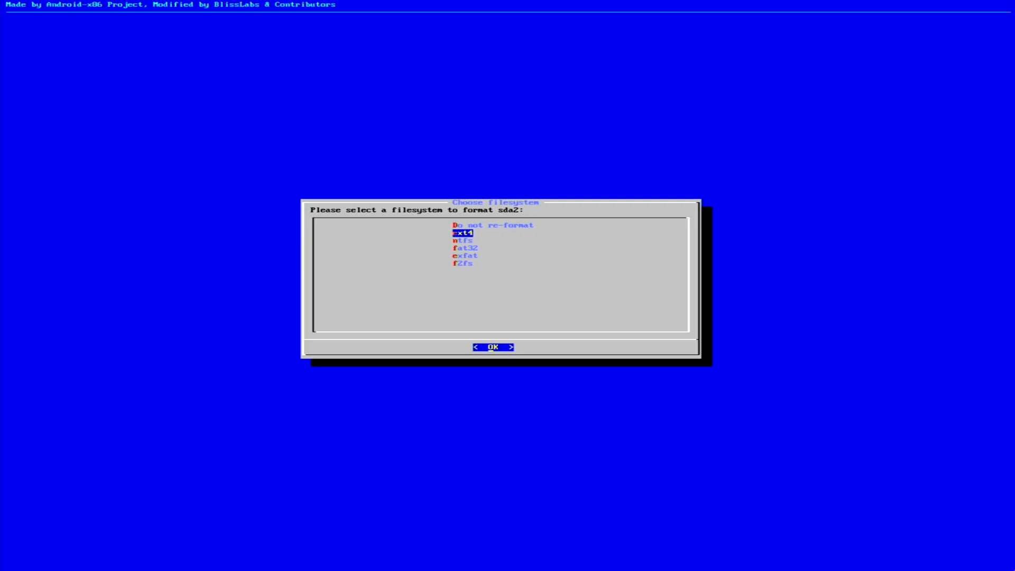
pyautogui.click(494, 347)
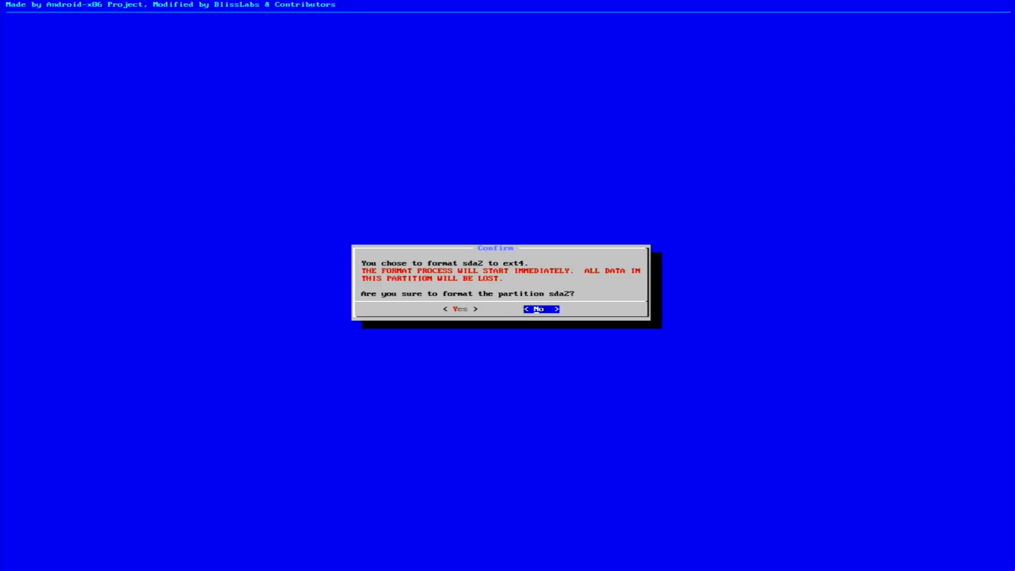
pyautogui.press('Left')
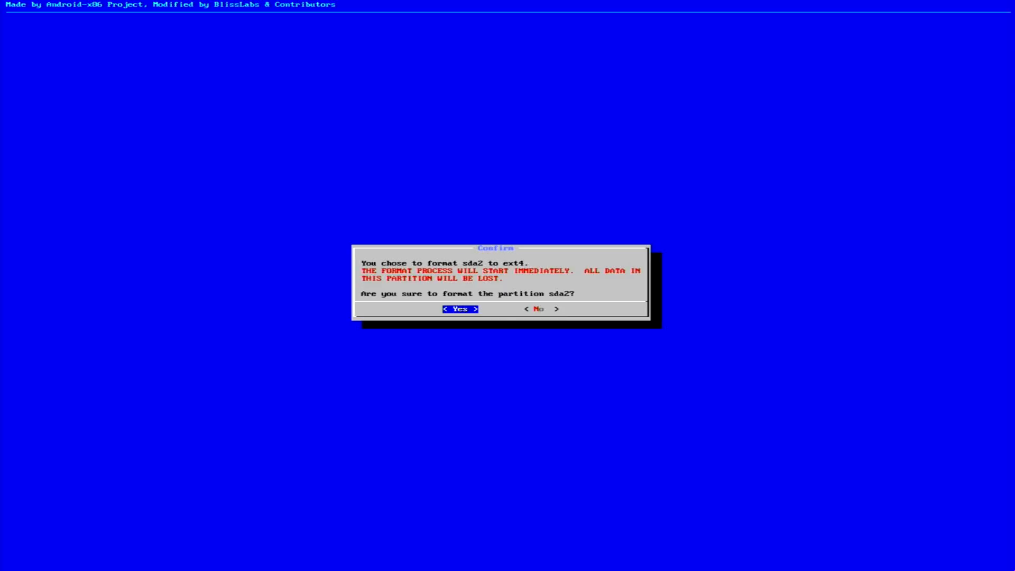
pyautogui.click(459, 308)
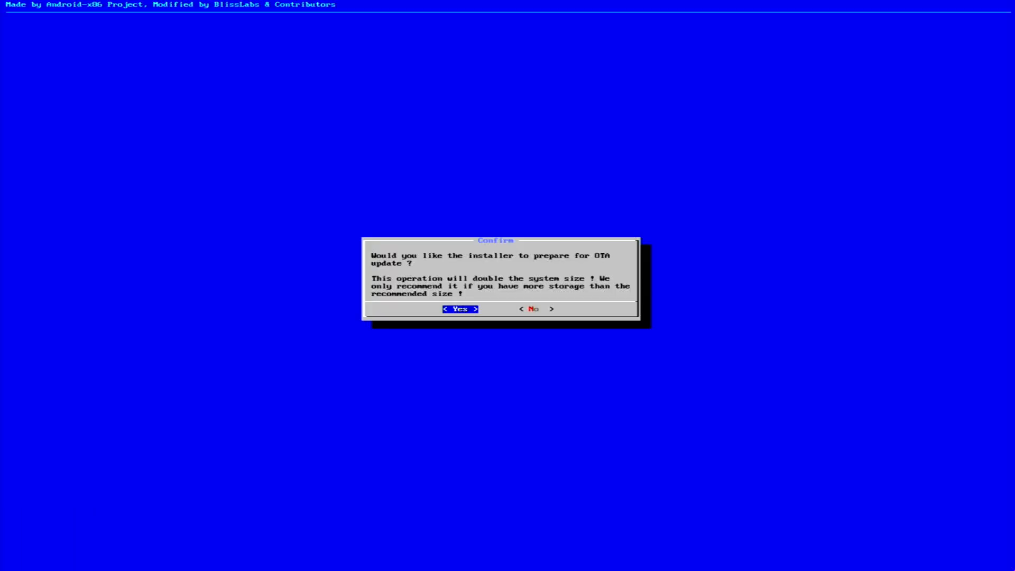
# Accept OTA update preparation, install the Grub2 EFI Bootloader and acknowledge the Windows notice.
pyautogui.click(460, 309)
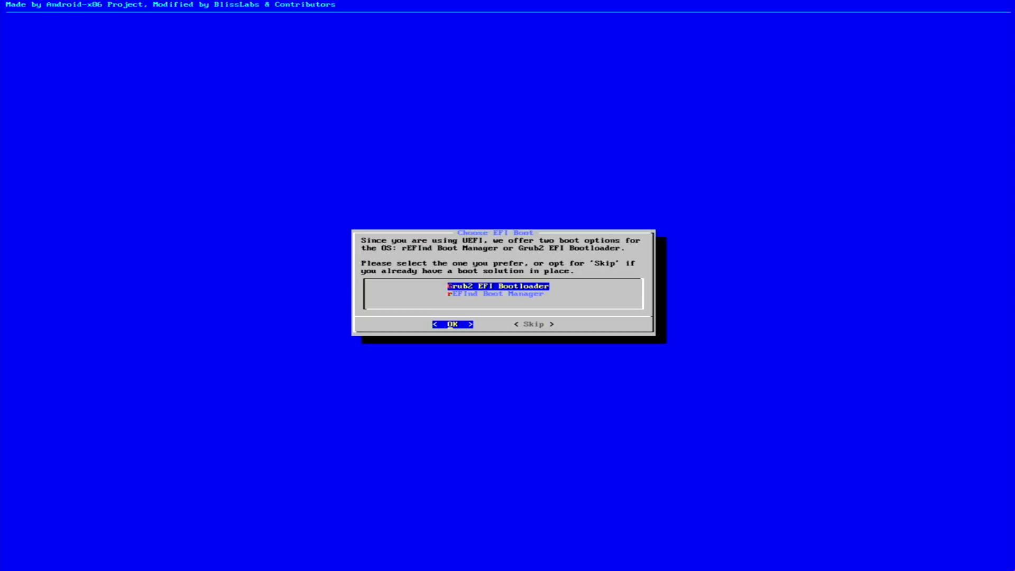
pyautogui.click(453, 324)
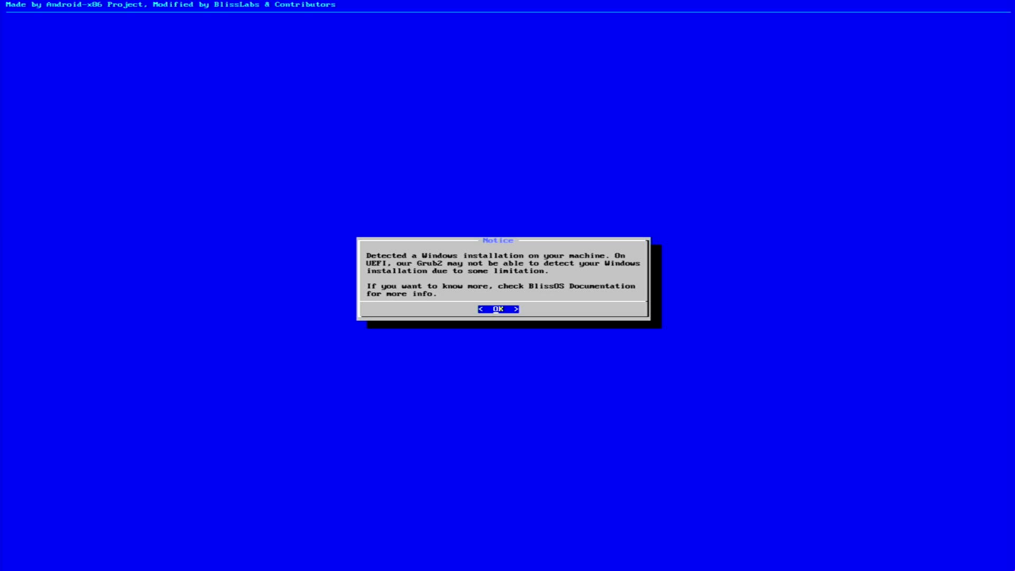
pyautogui.click(498, 309)
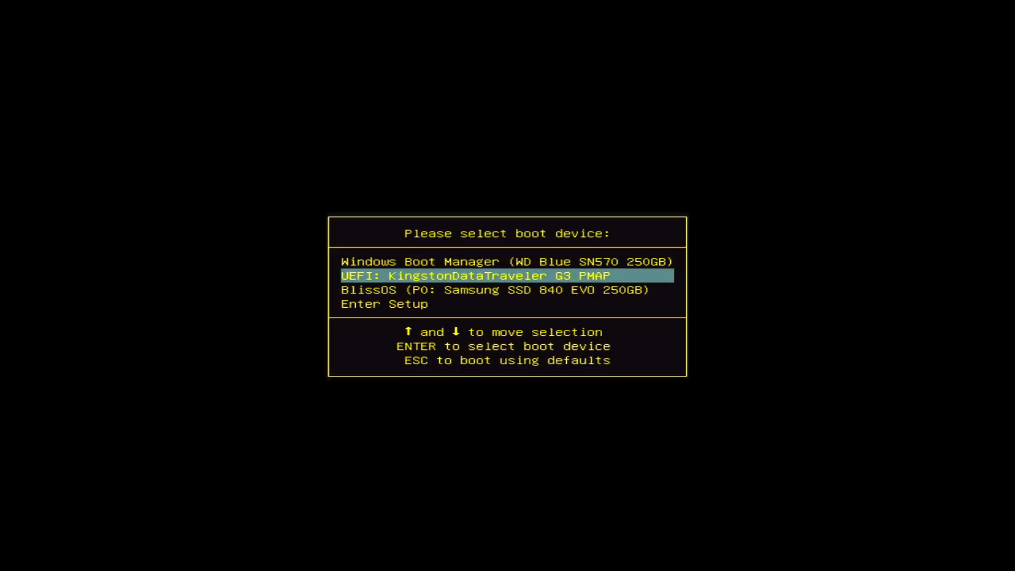
# Boot BlissOS (Samsung SSD 840 EVO) from the firmware menu and start the first BlissOS-16.9.6 GRUB entry.
pyautogui.press('up')
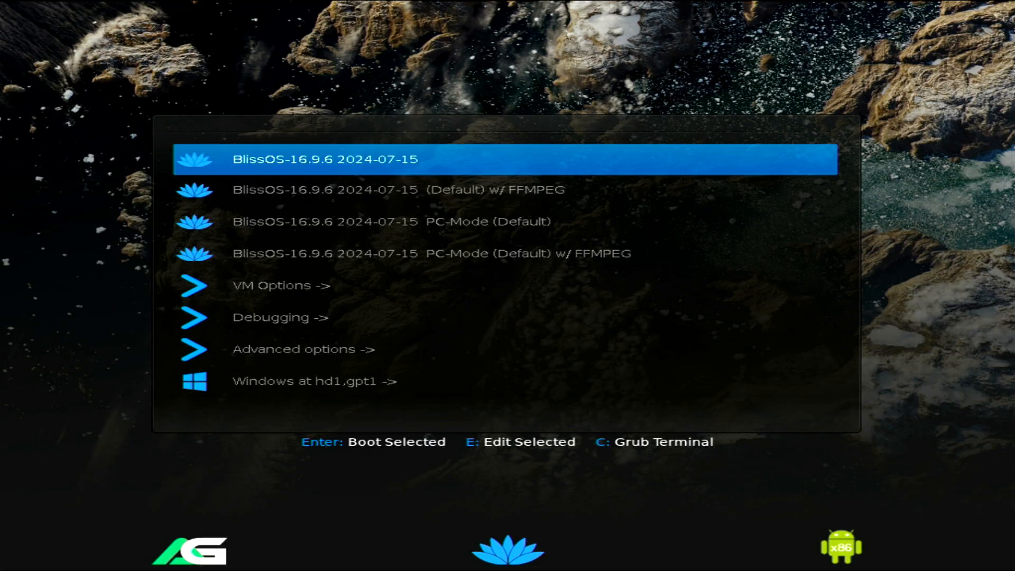
pyautogui.press('enter')
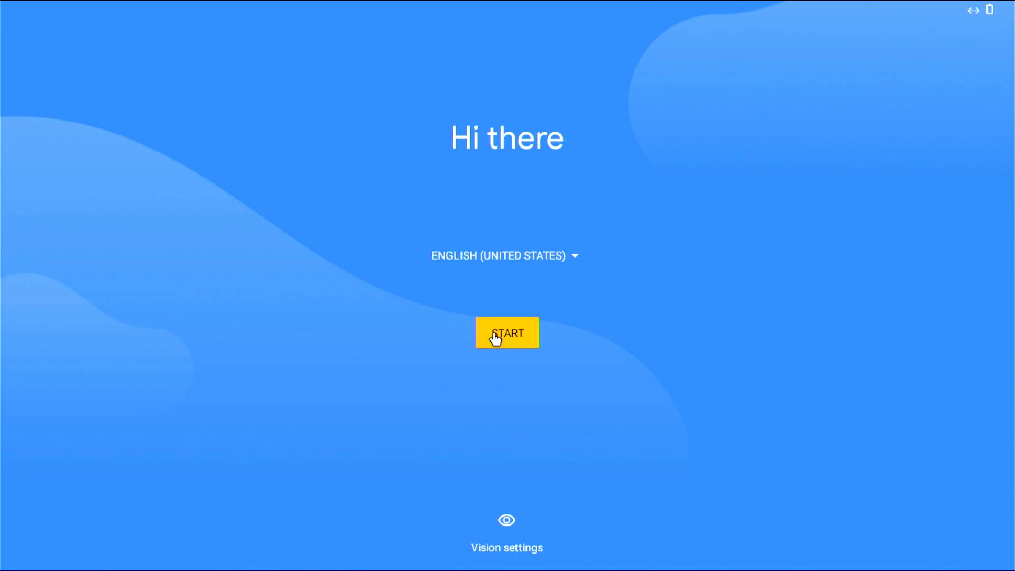
# Start Android setup and skip the Google account sign-in.
pyautogui.click(507, 333)
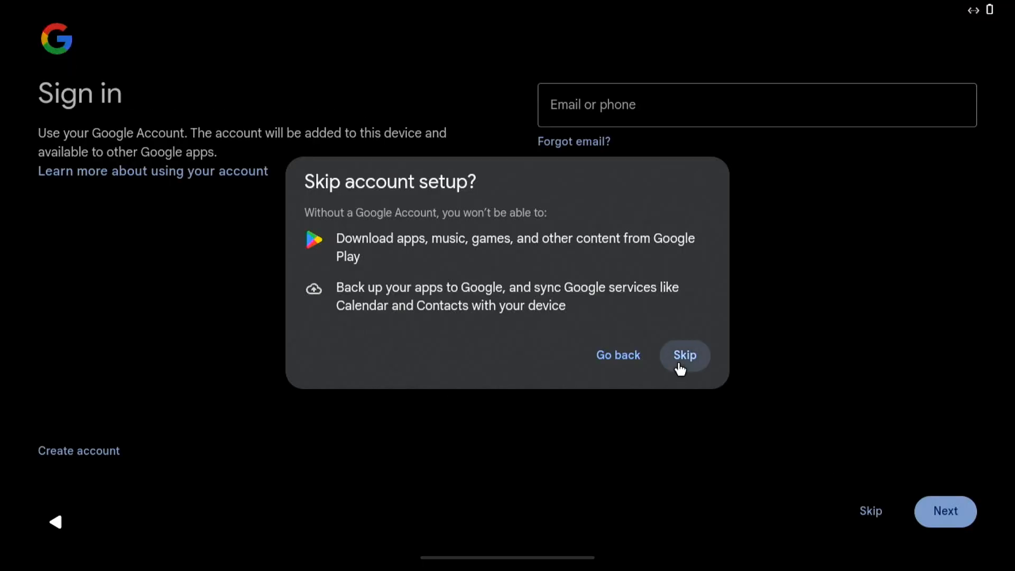
pyautogui.click(684, 355)
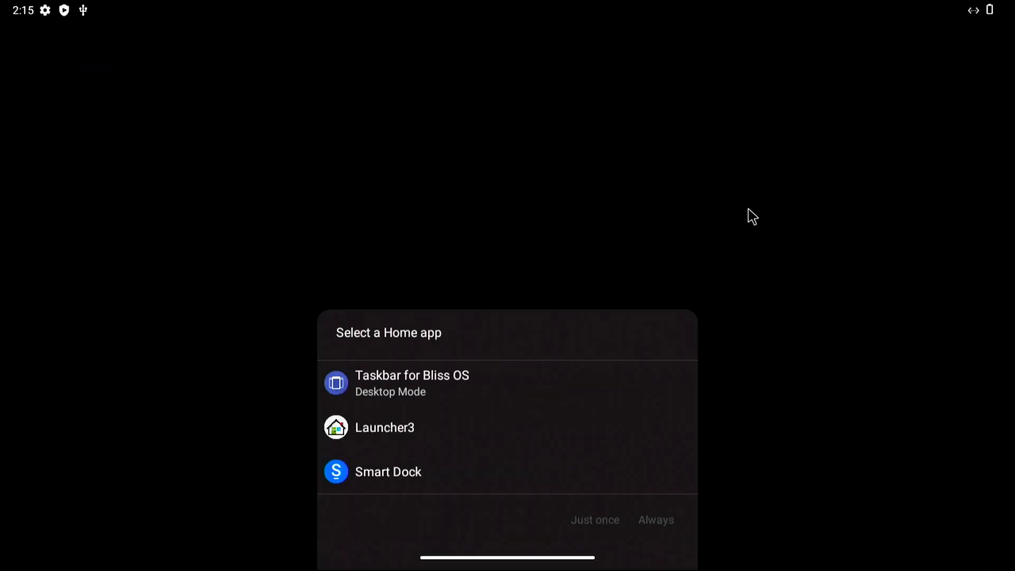
pyautogui.moveTo(378, 385)
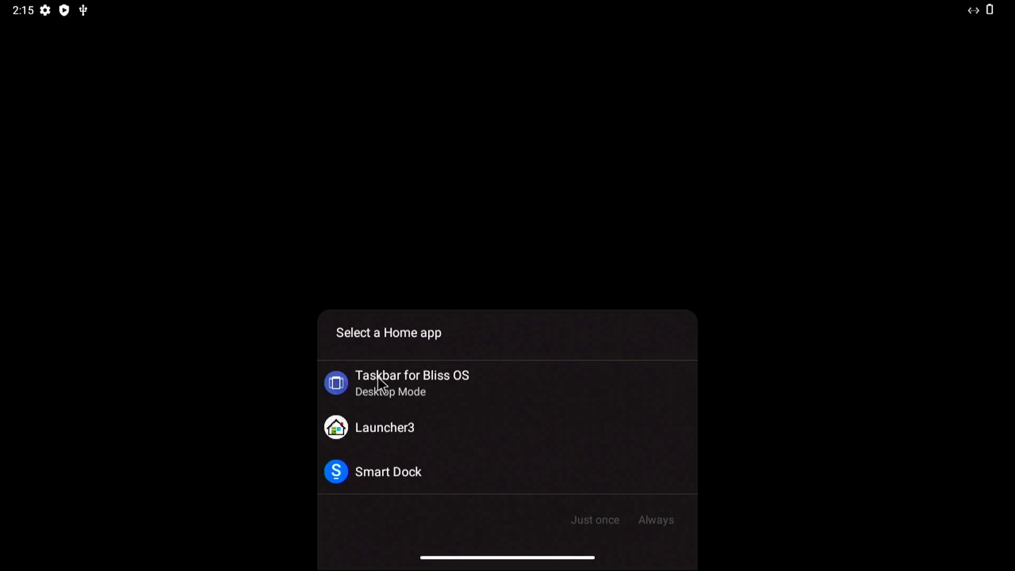
# Make Taskbar for Bliss OS the permanent home app and grant its overlay permission.
pyautogui.click(412, 383)
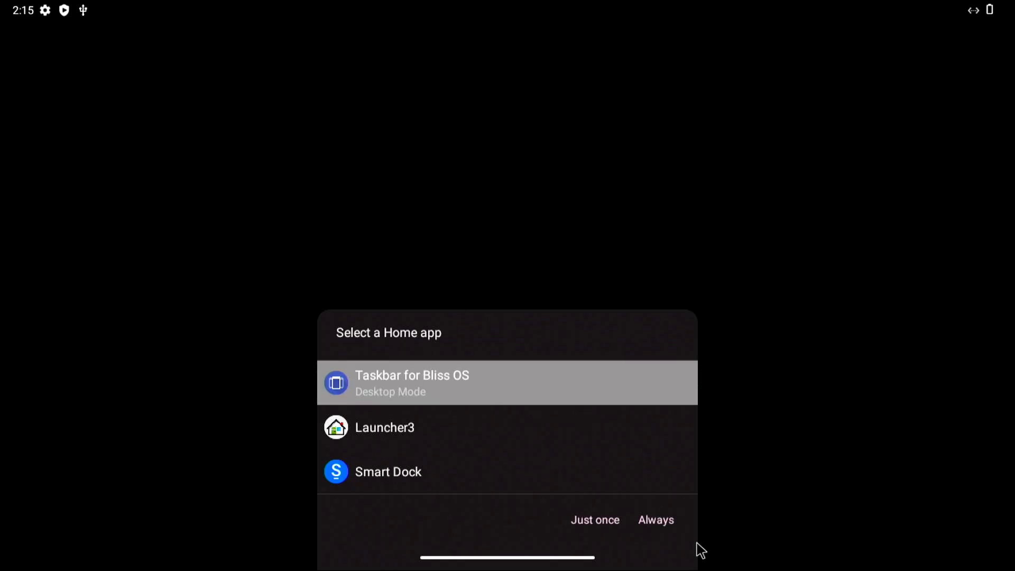
pyautogui.click(655, 519)
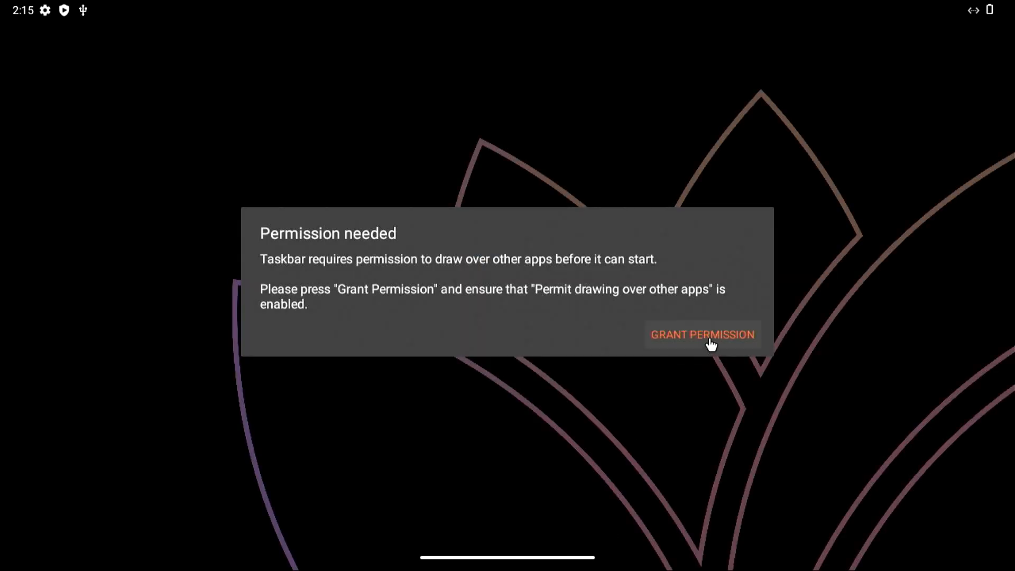
pyautogui.click(702, 335)
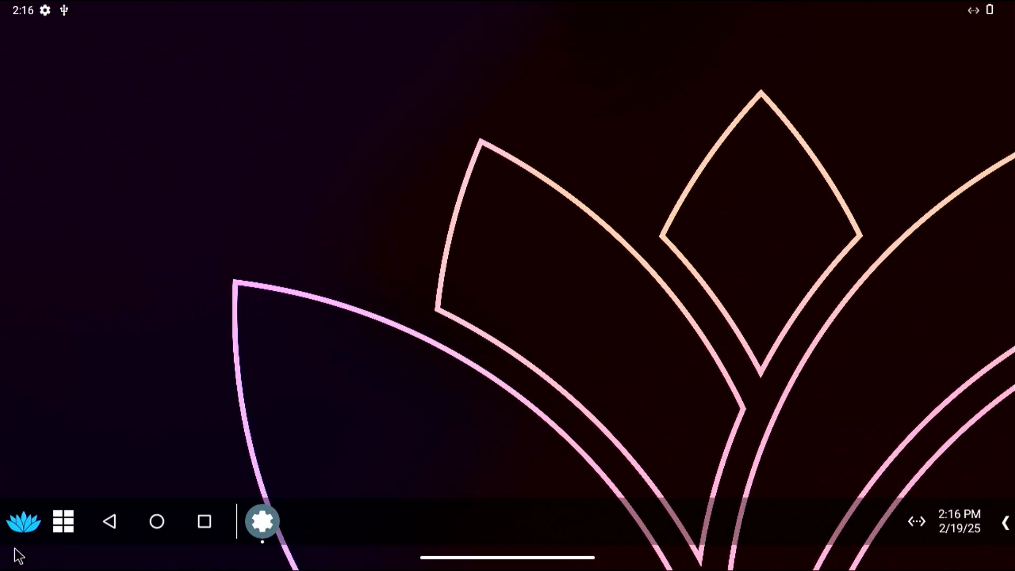
# Launch XtMapper from the app drawer over the running Stumble Guys game.
pyautogui.click(25, 522)
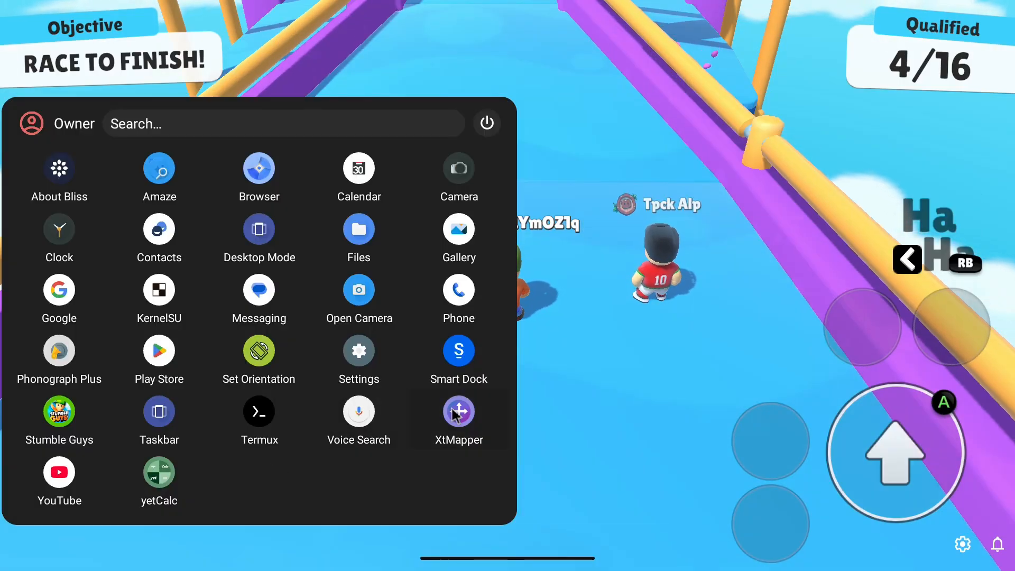
pyautogui.click(457, 412)
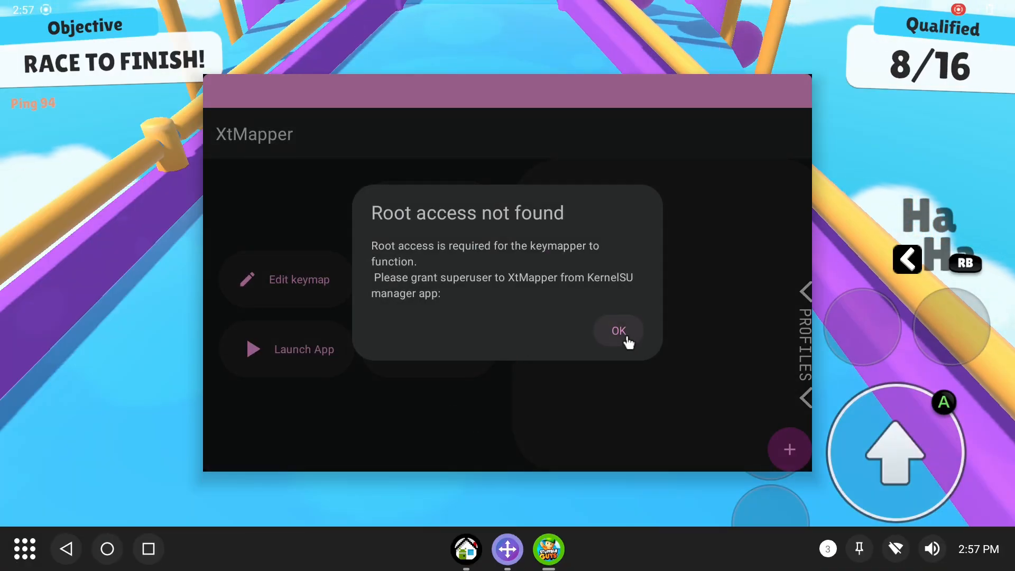